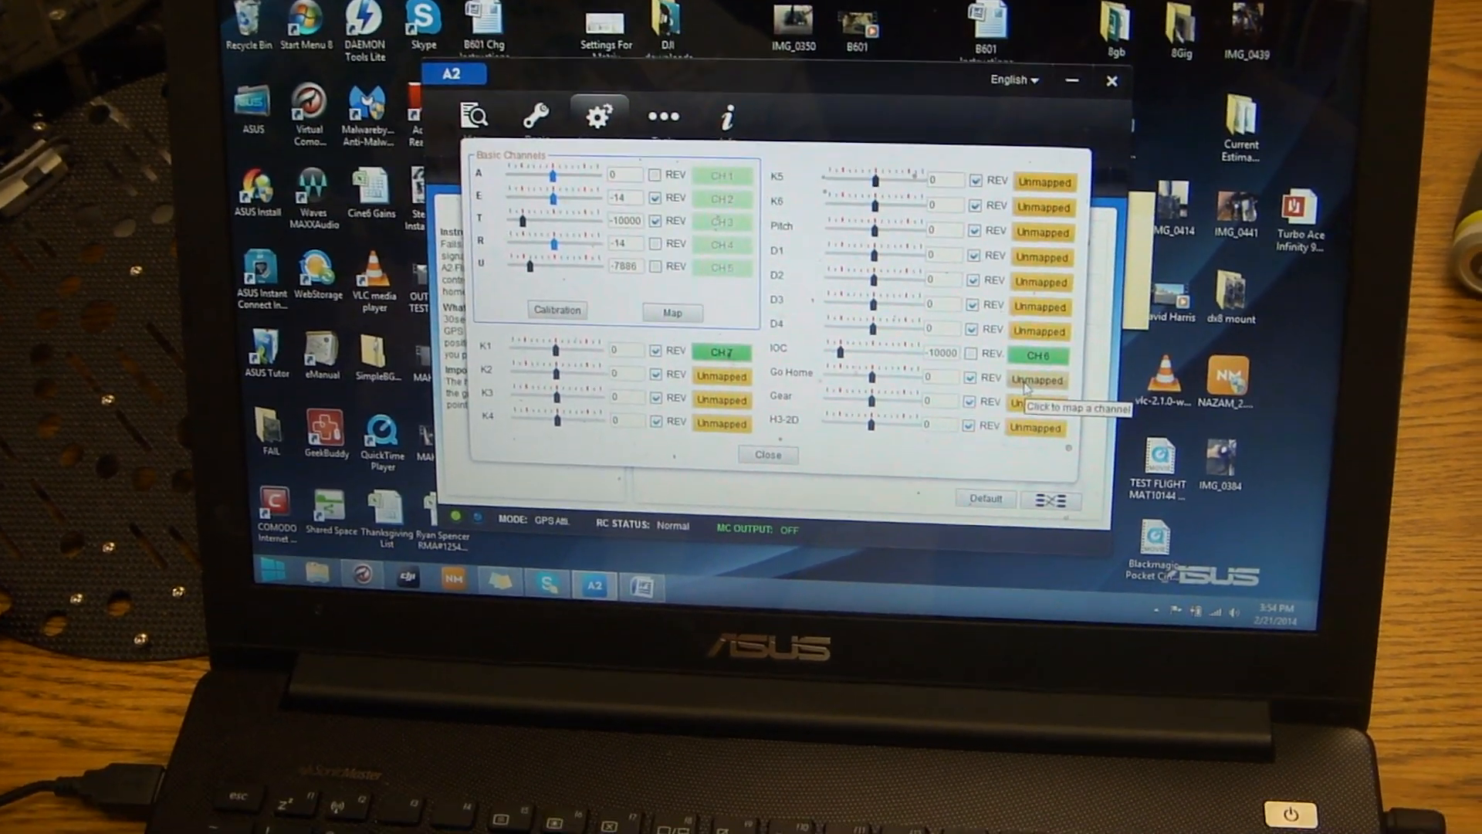
- Bring up the receiver channel list for the Go Home function from its Unmapped entry
{"action": "left_click", "coordinate": [1034, 380]}
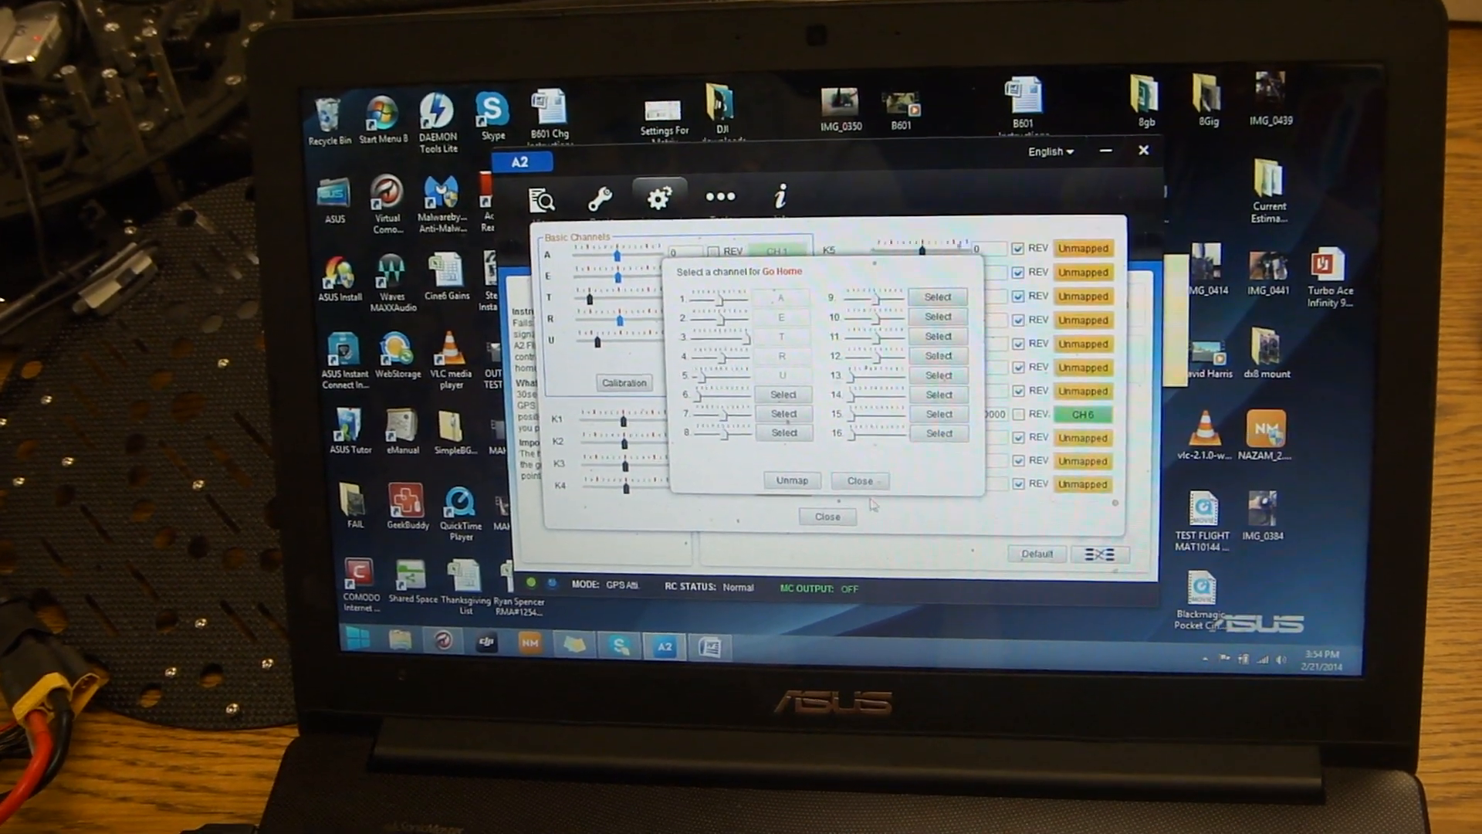
- Leave Go Home unmapped and close both the channel list and the Map dialog
{"action": "left_click", "coordinate": [861, 480]}
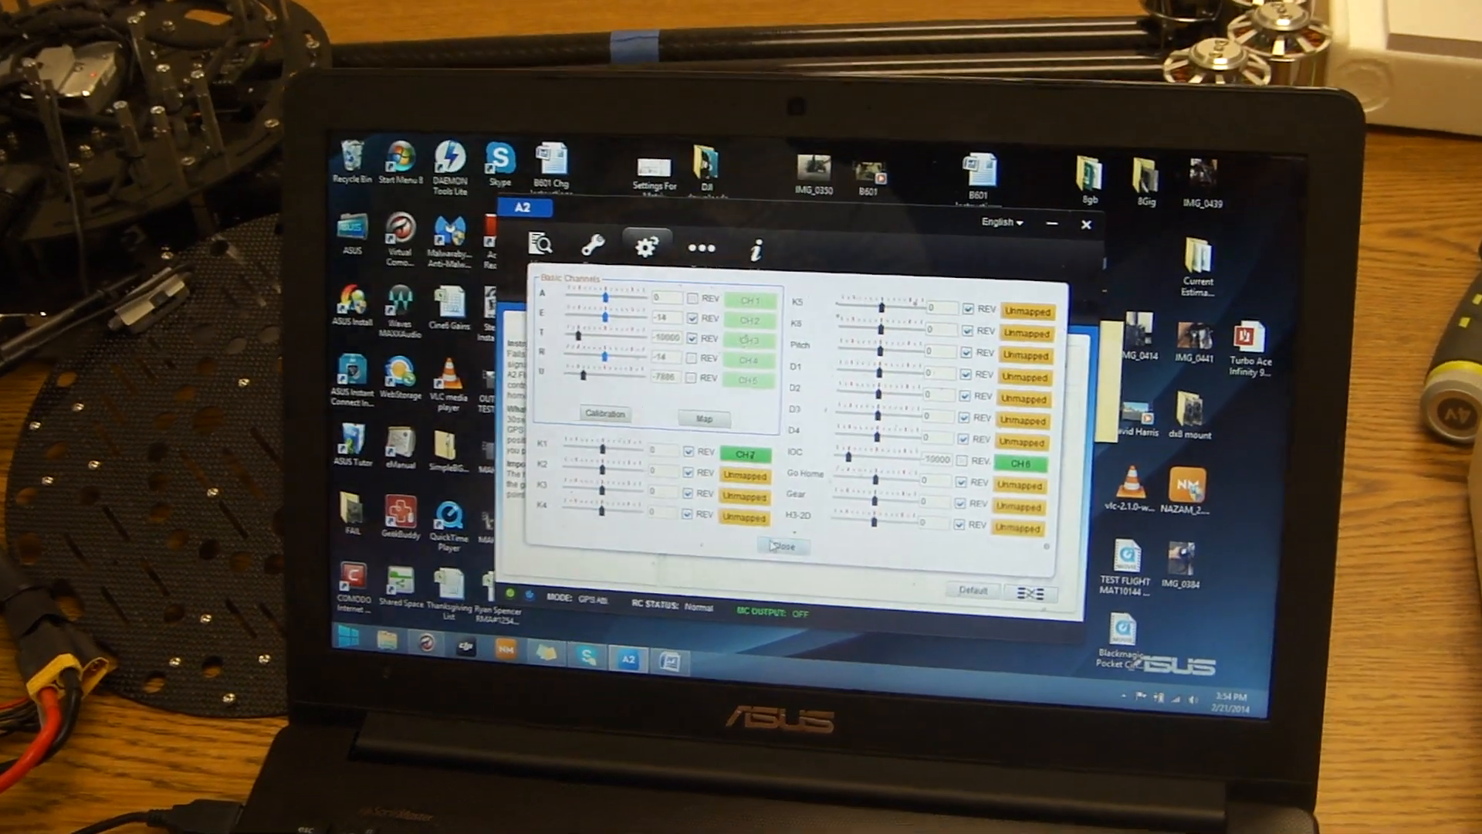
{"action": "left_click", "coordinate": [610, 236]}
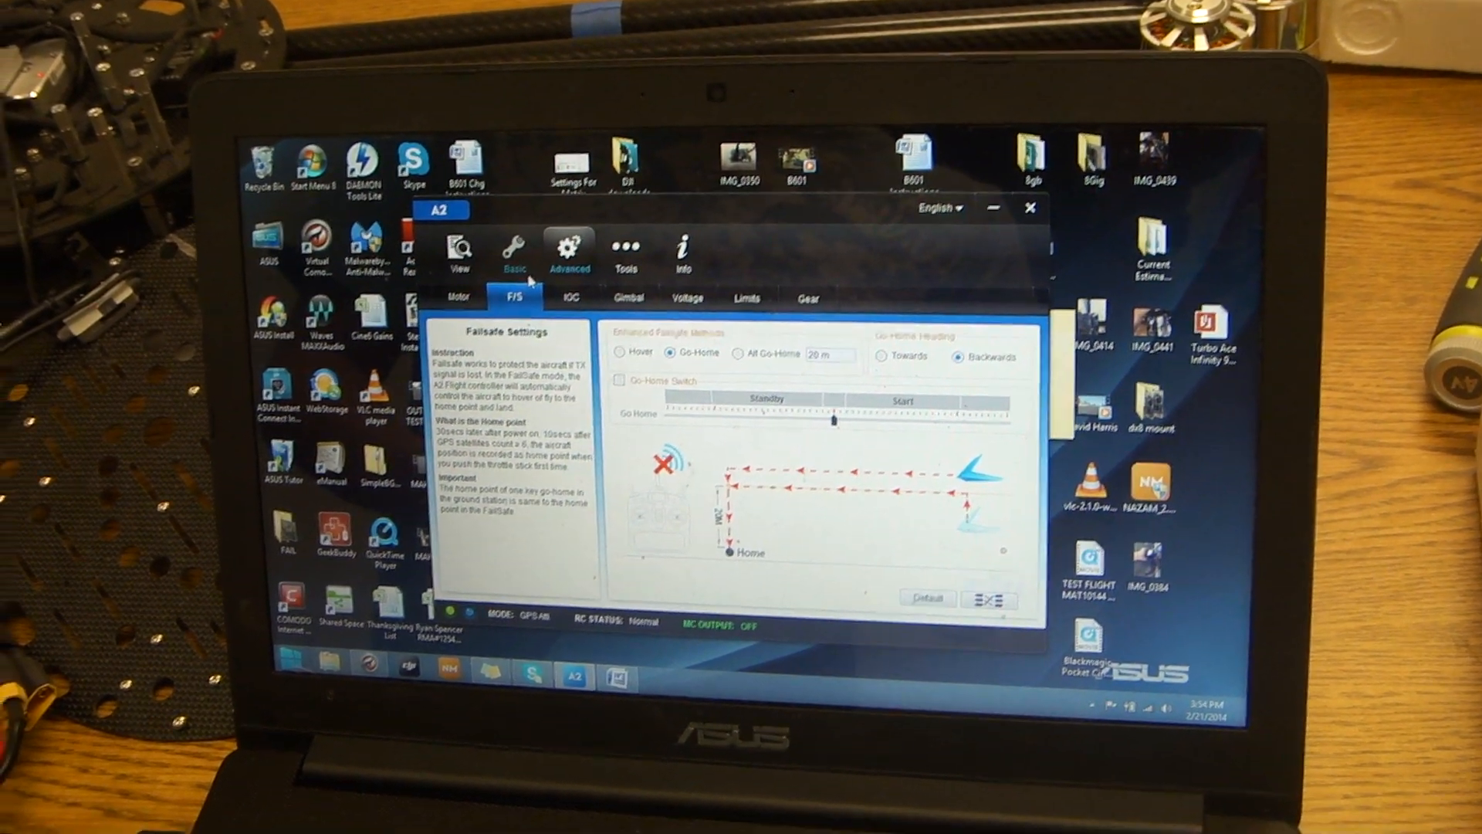
- Show the Basic RC page with D-BUS receiver and GPS Atti. control mode switch settings
{"action": "left_click", "coordinate": [538, 244]}
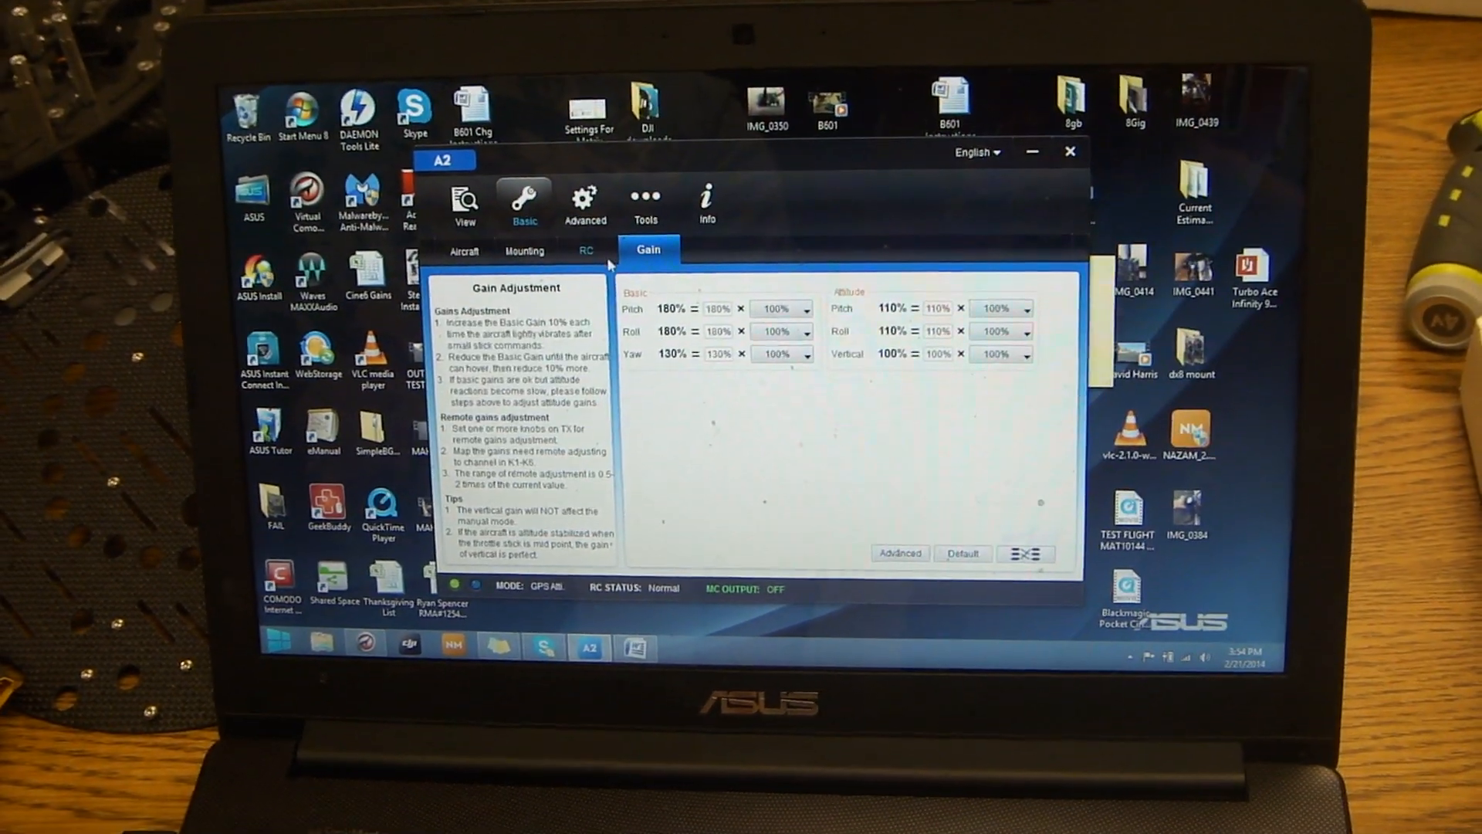
{"action": "left_click", "coordinate": [569, 247]}
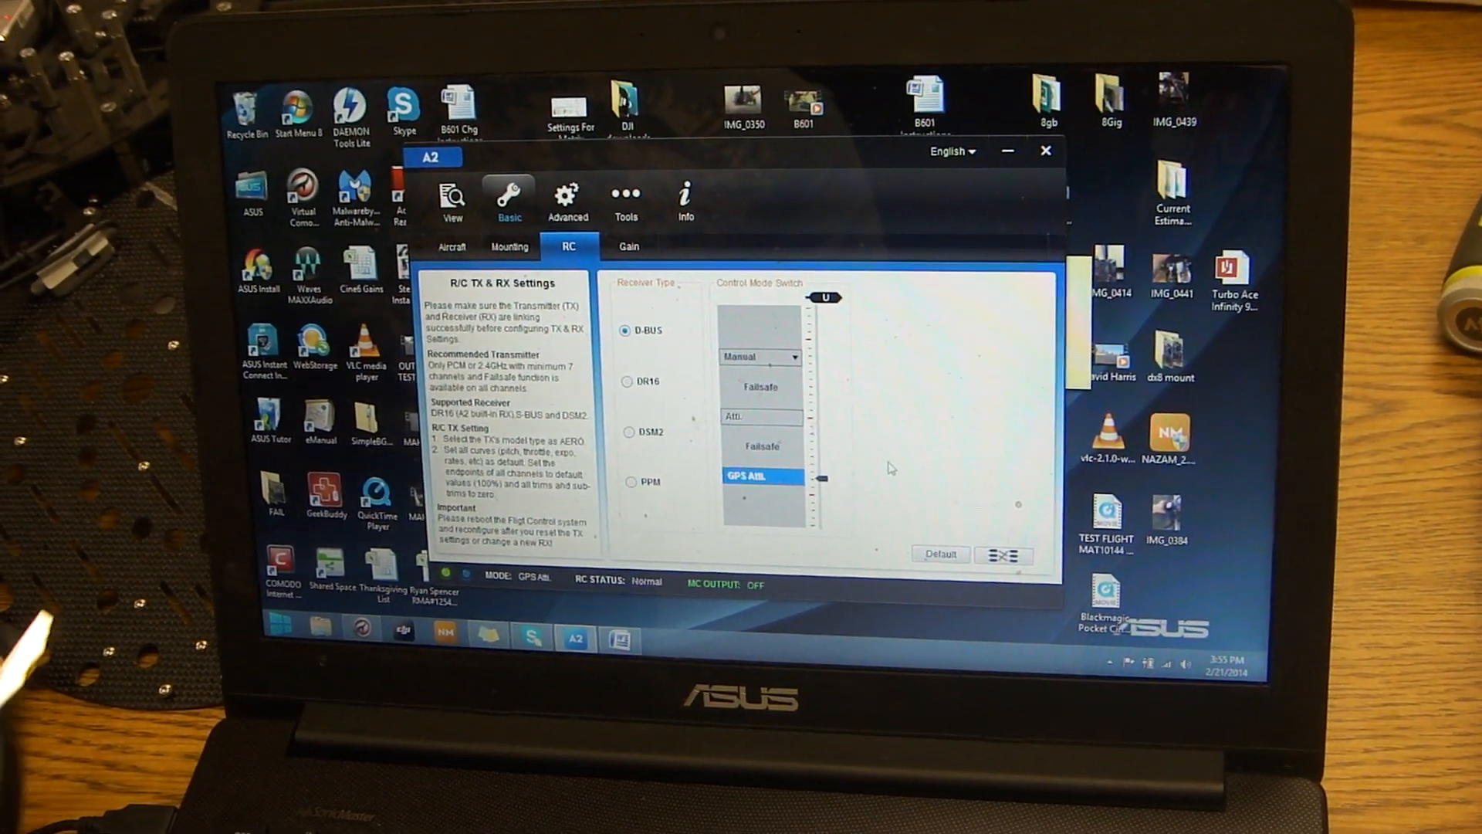